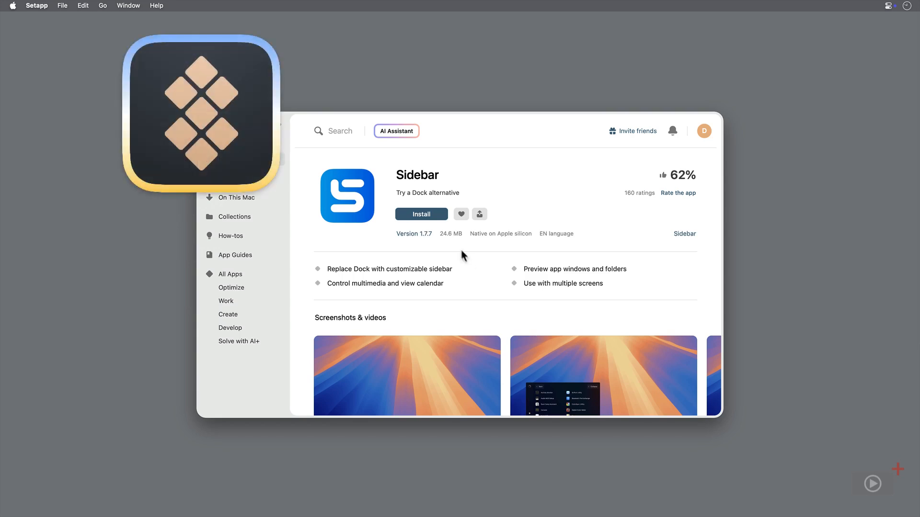
Install Sidebar from its Setapp page and launch it
left_click(421, 214)
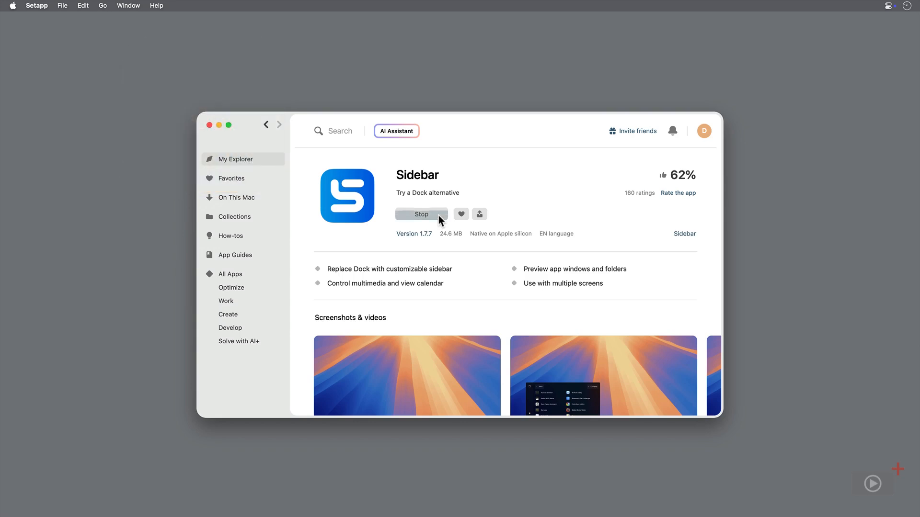
left_click(421, 214)
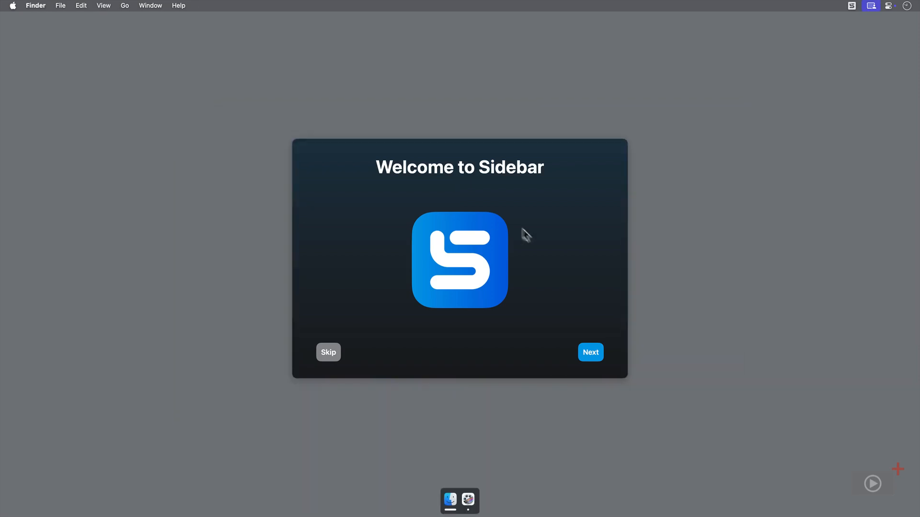
Choose Yes to hide the macOS Dock and acknowledge the warning alert
left_click(590, 352)
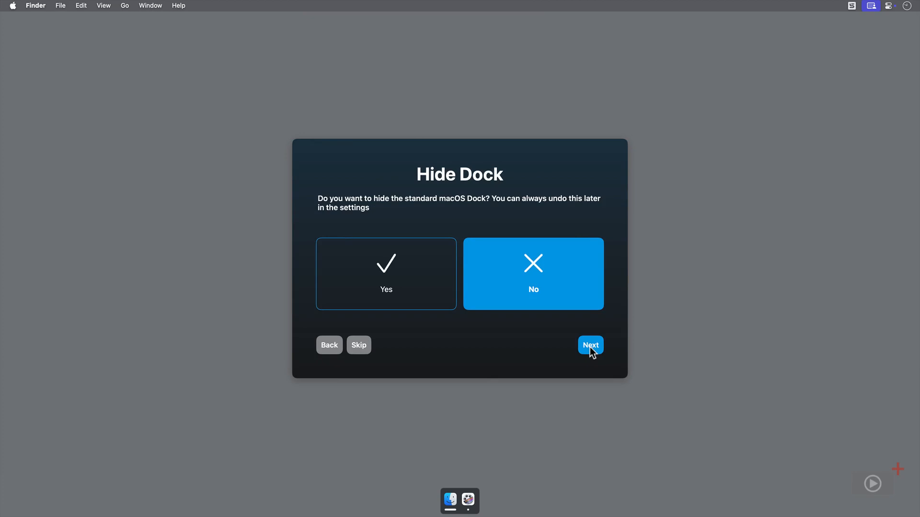
mouse_move(414, 281)
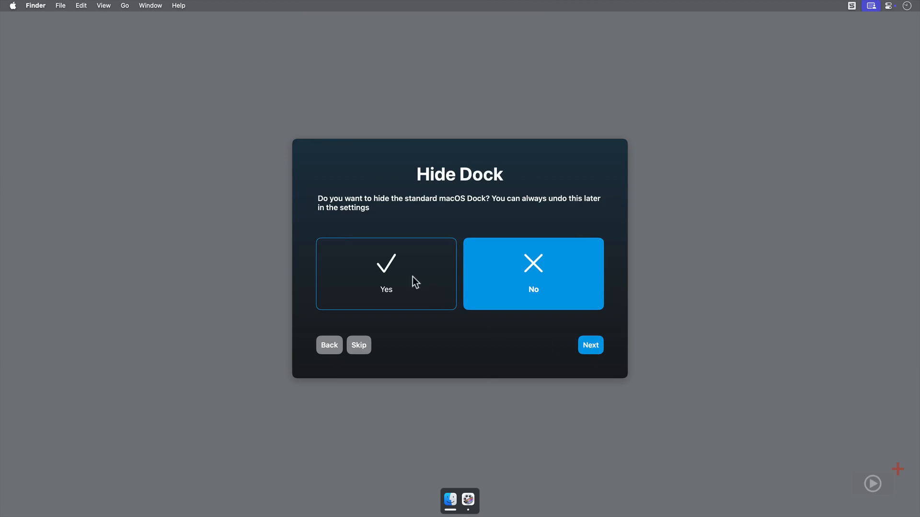
left_click(385, 274)
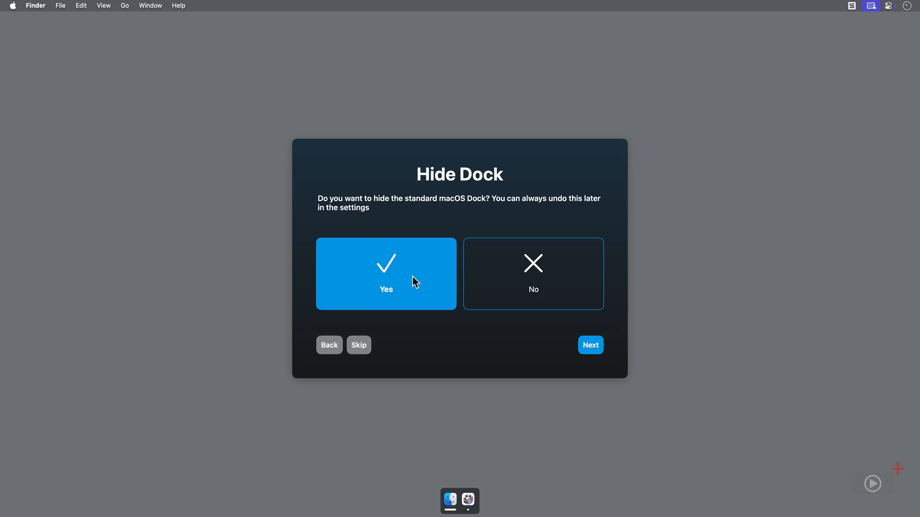
left_click(590, 345)
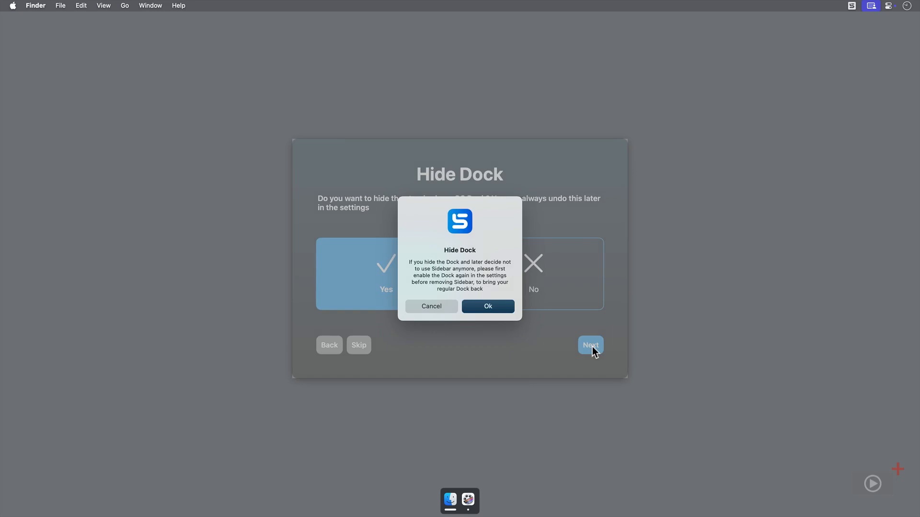
mouse_move(501, 302)
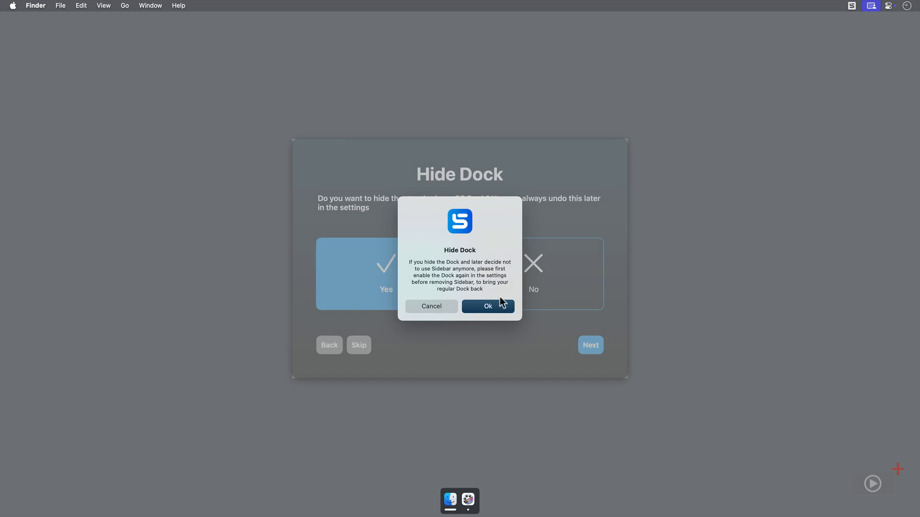
left_click(488, 306)
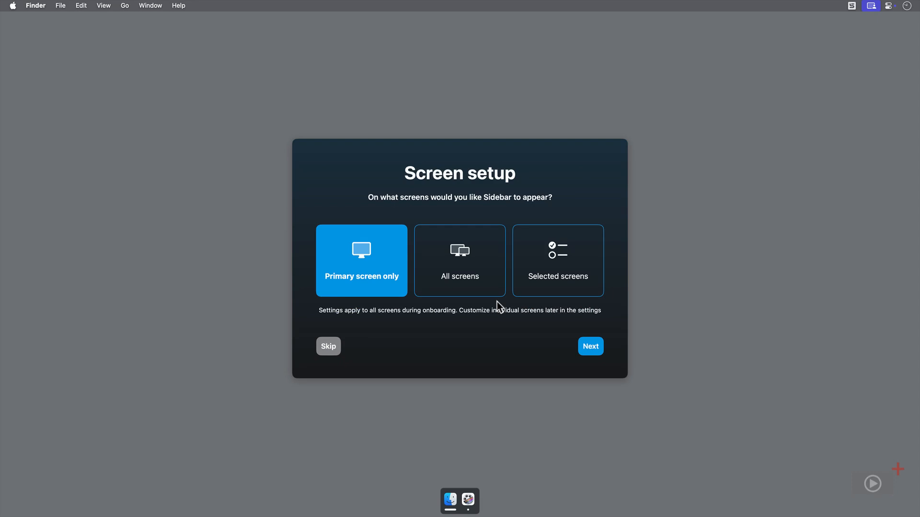
Show Sidebar on the primary screen only and update the style on all screens
left_click(460, 260)
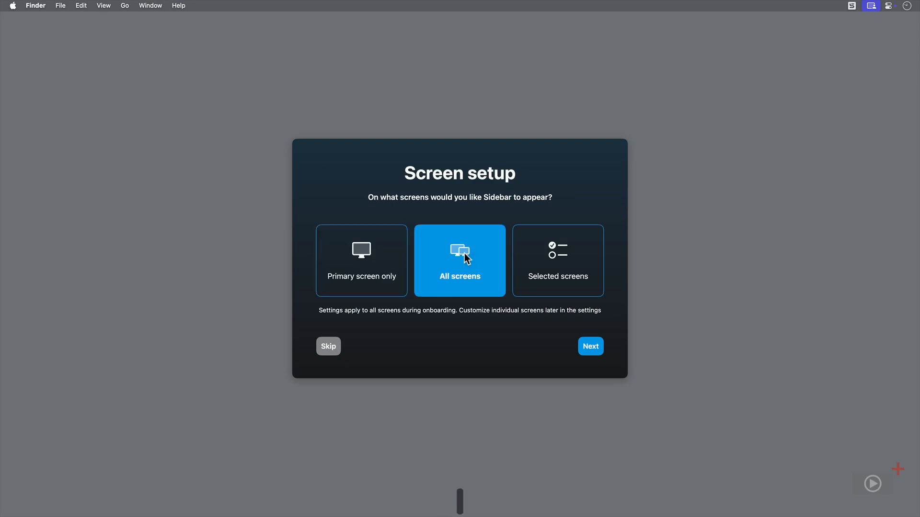
left_click(557, 260)
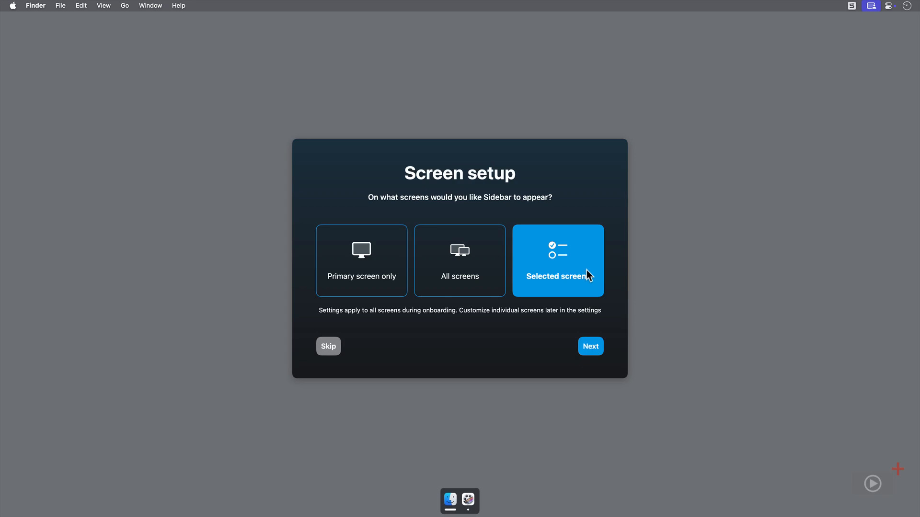
left_click(361, 261)
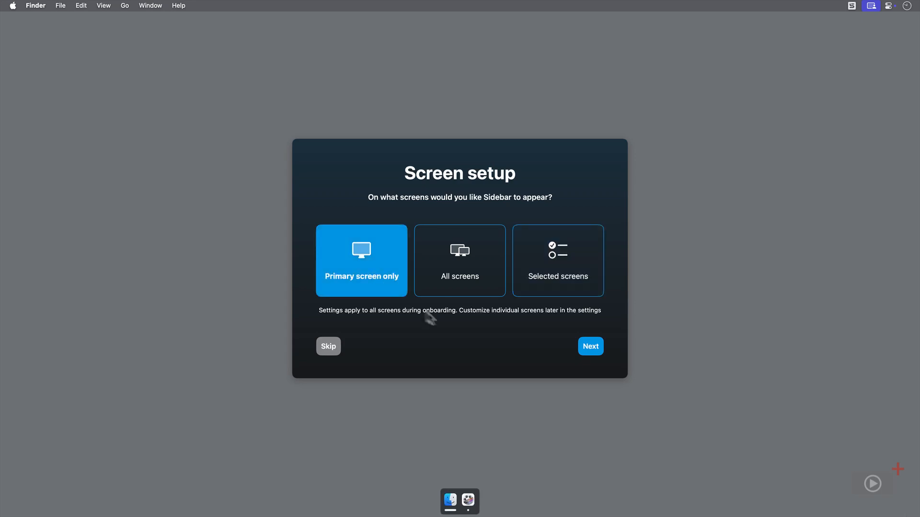
left_click(590, 346)
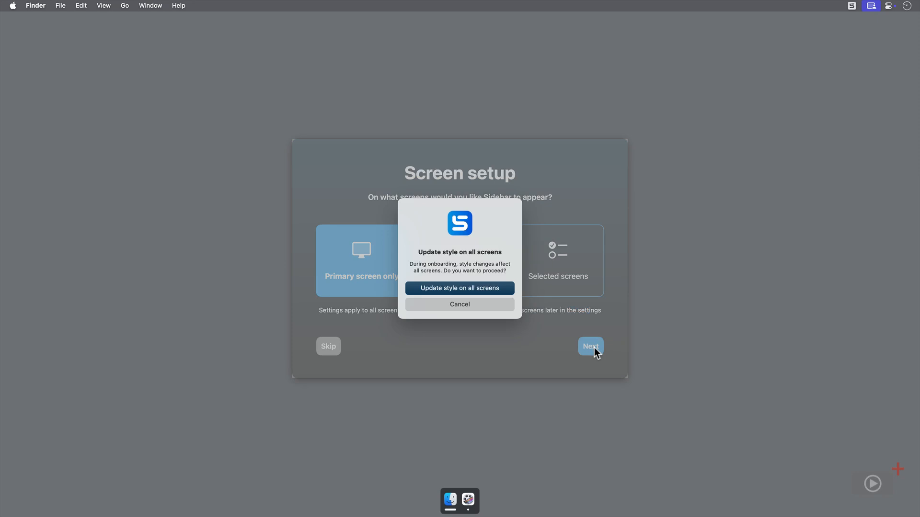
mouse_move(502, 288)
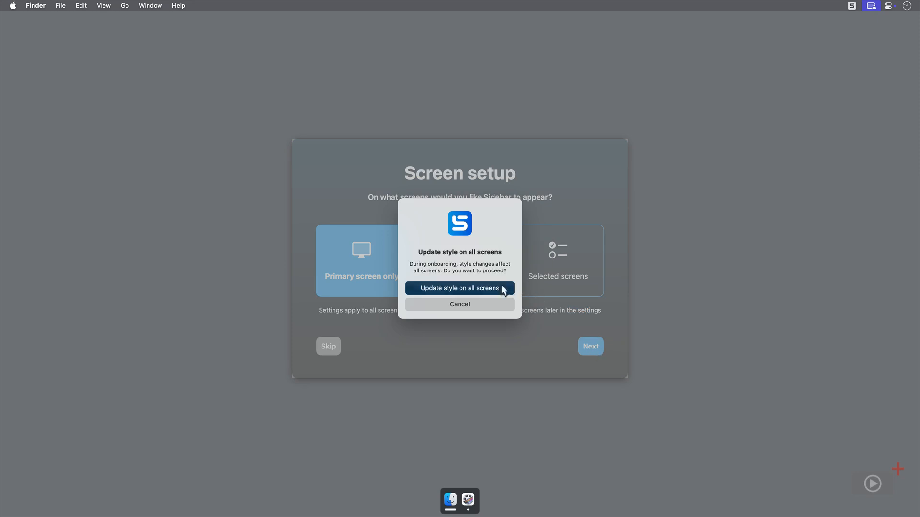
left_click(459, 288)
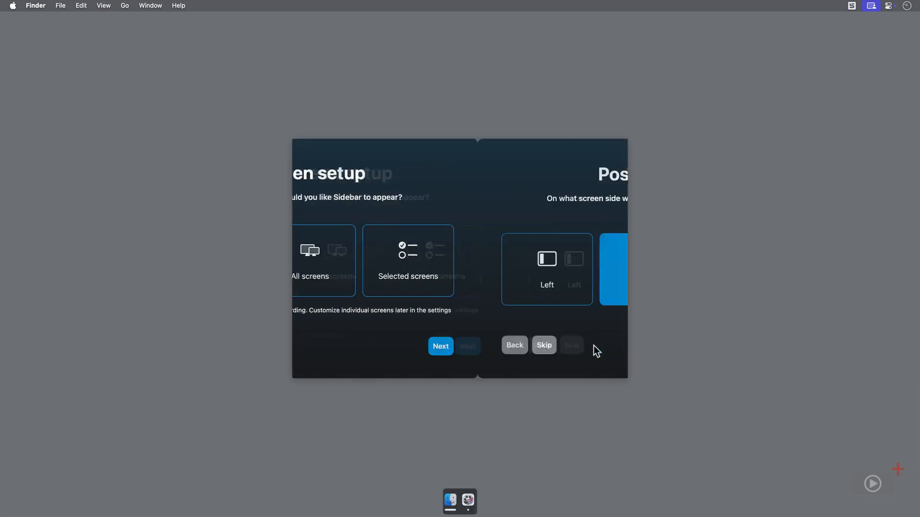
Position Sidebar along the bottom edge of the screen
left_click(439, 346)
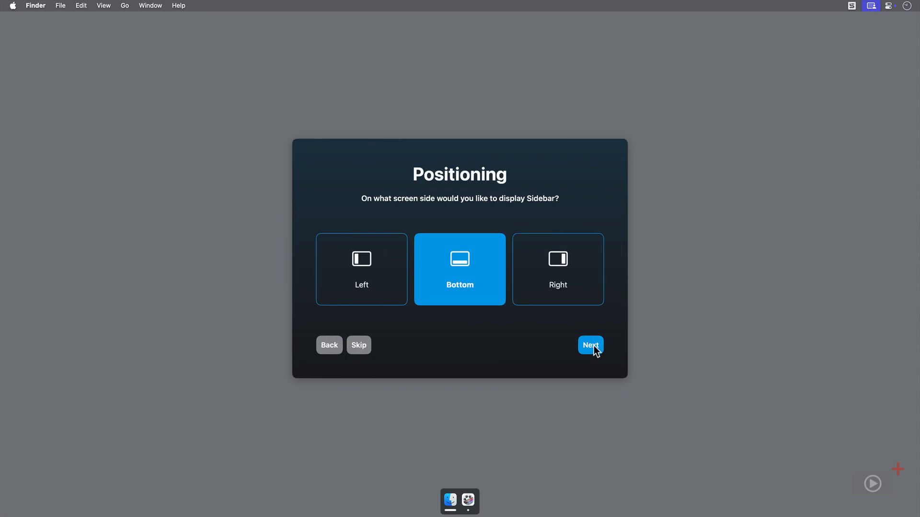
left_click(557, 269)
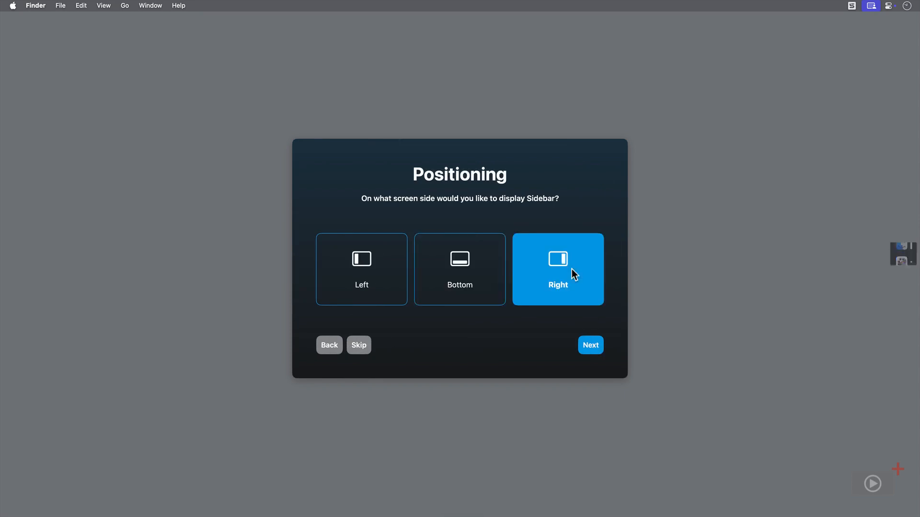
left_click(361, 269)
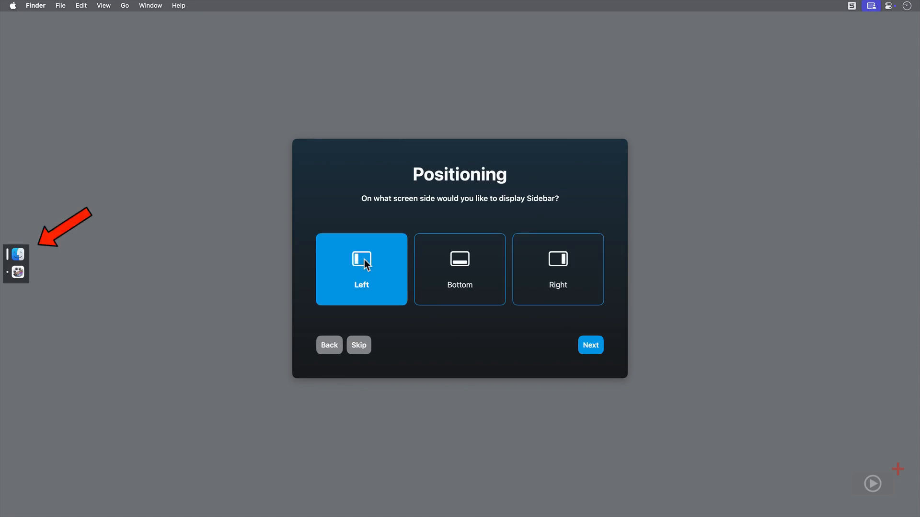
left_click(460, 269)
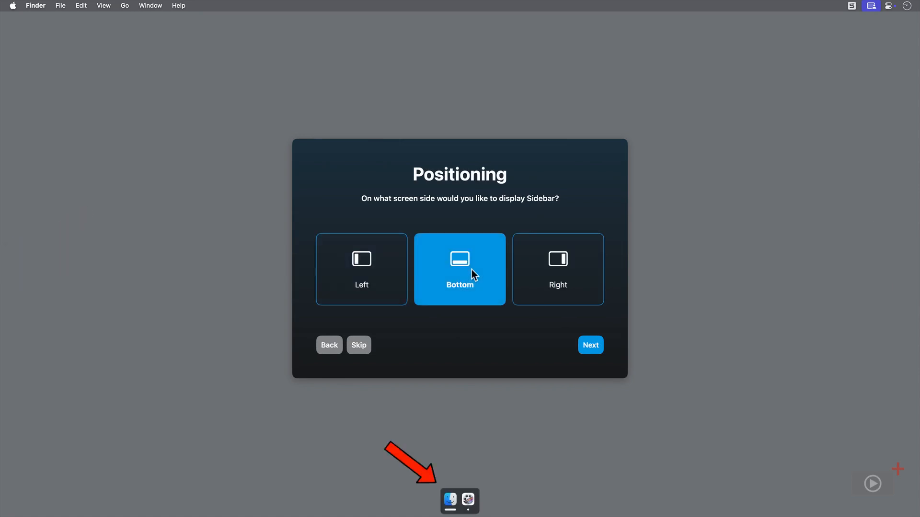
left_click(590, 345)
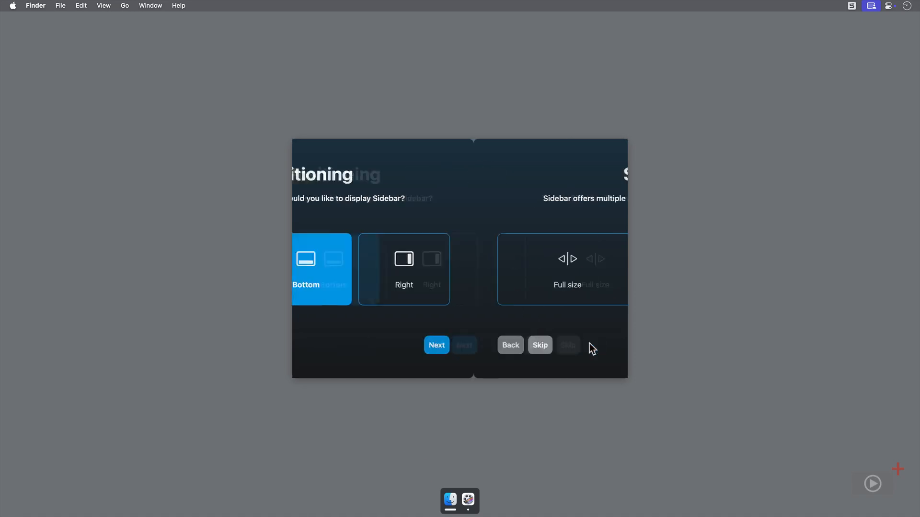
Give Sidebar a dynamic size instead of full width
left_click(437, 345)
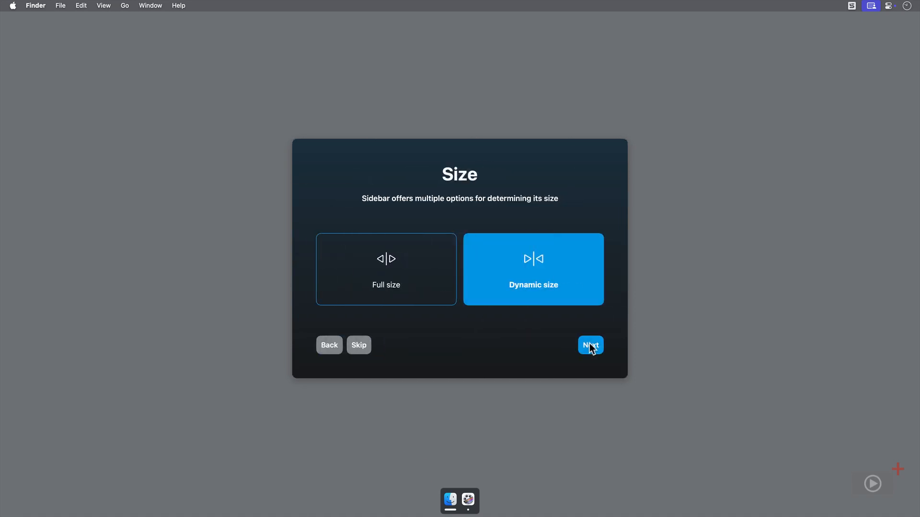
left_click(386, 269)
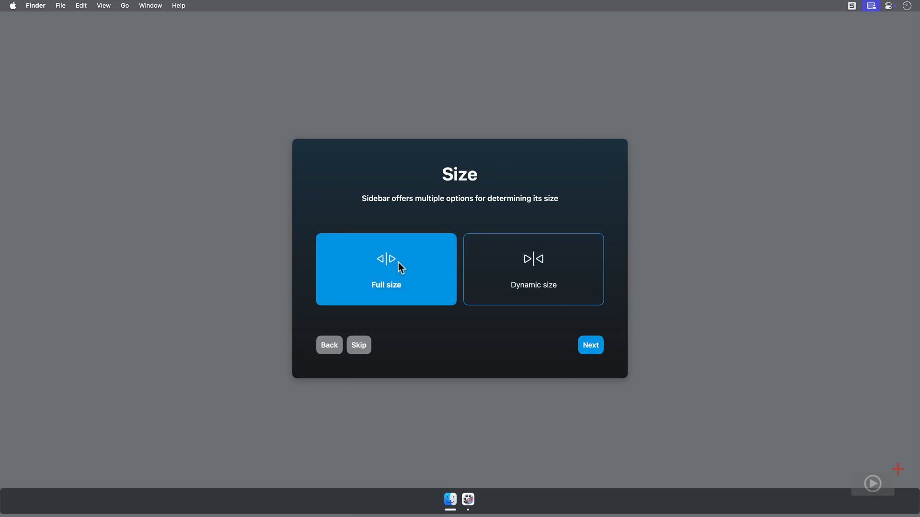
left_click(532, 269)
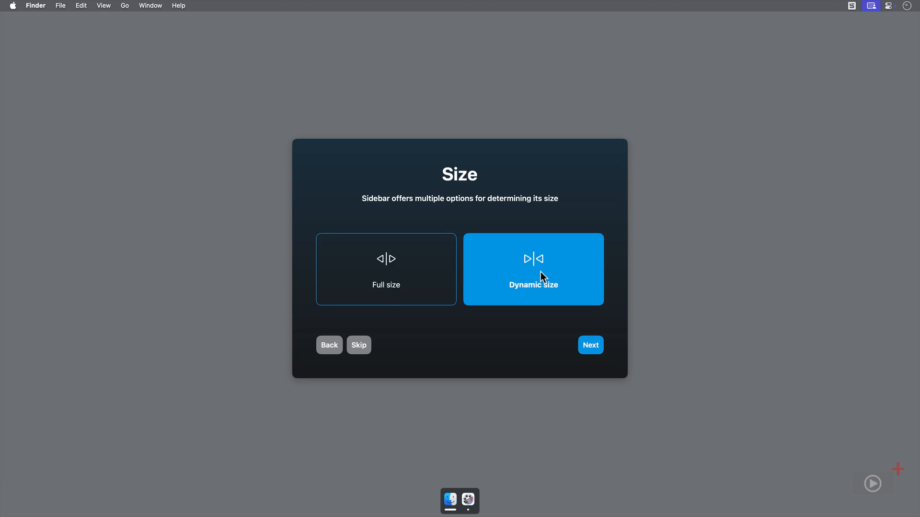
left_click(590, 345)
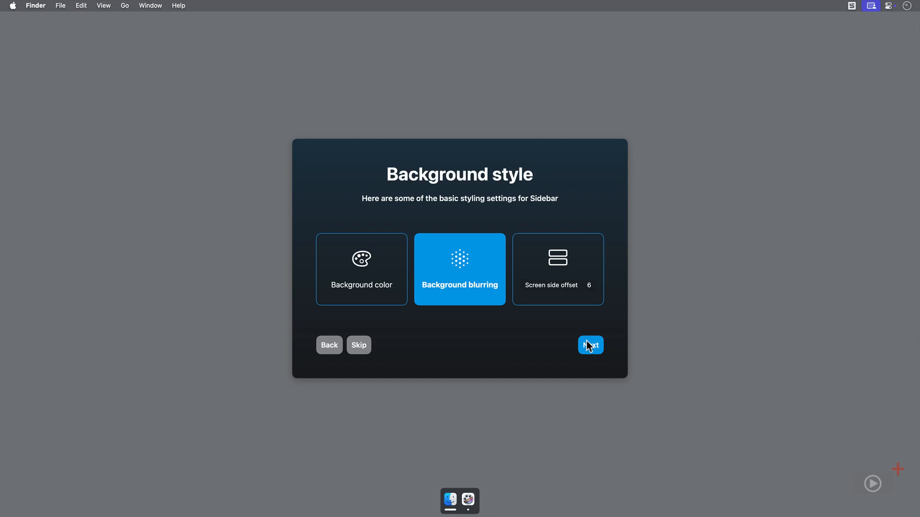
mouse_move(371, 270)
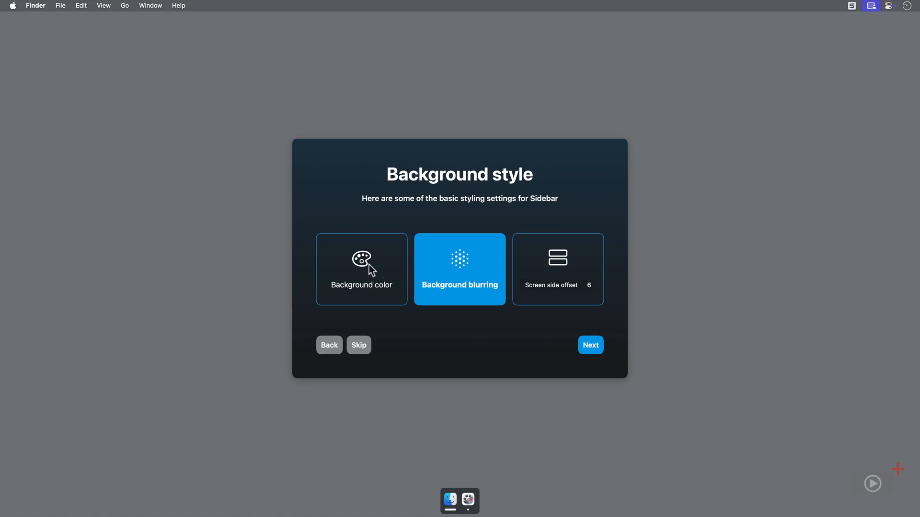
Set the dock background colour to solid black in the colour picker
left_click(361, 269)
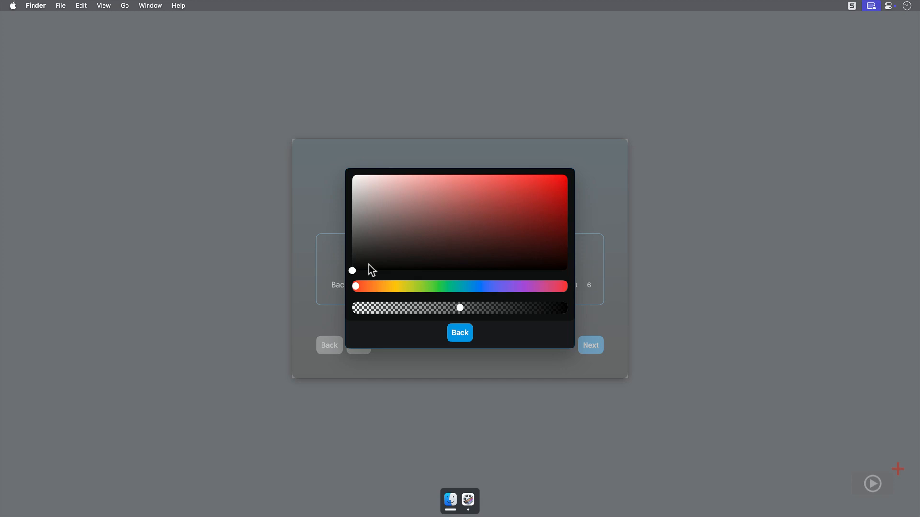
left_click(528, 210)
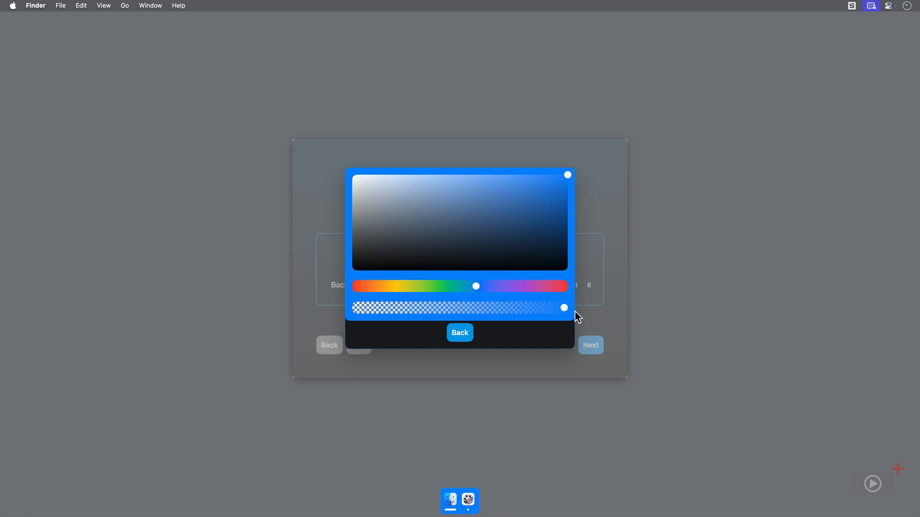
mouse_move(517, 335)
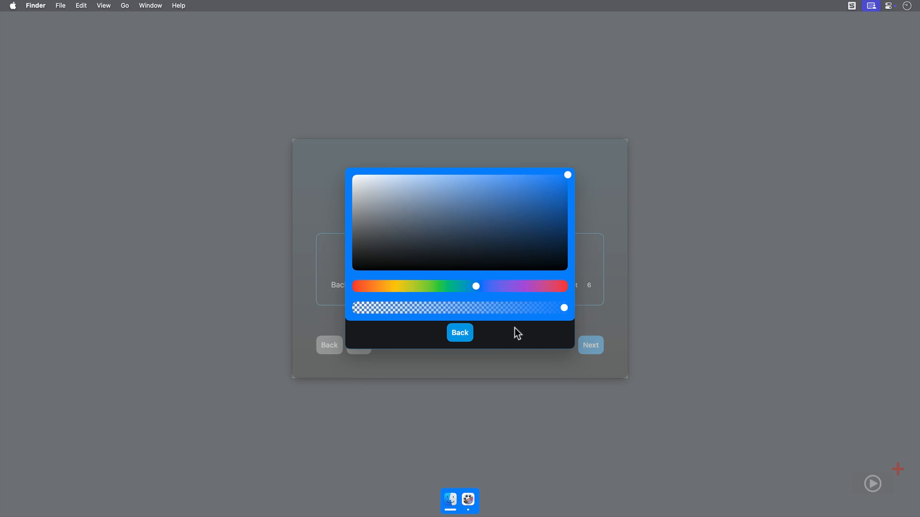
mouse_move(568, 180)
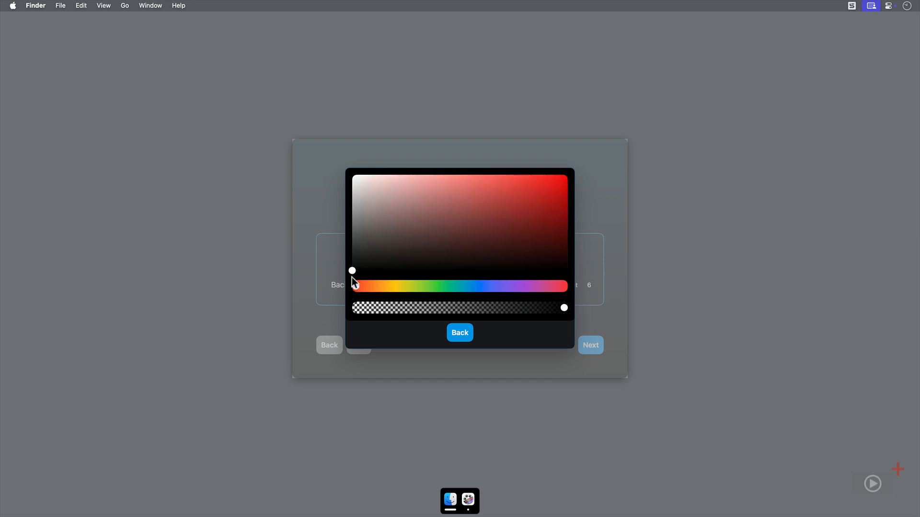
left_click(460, 332)
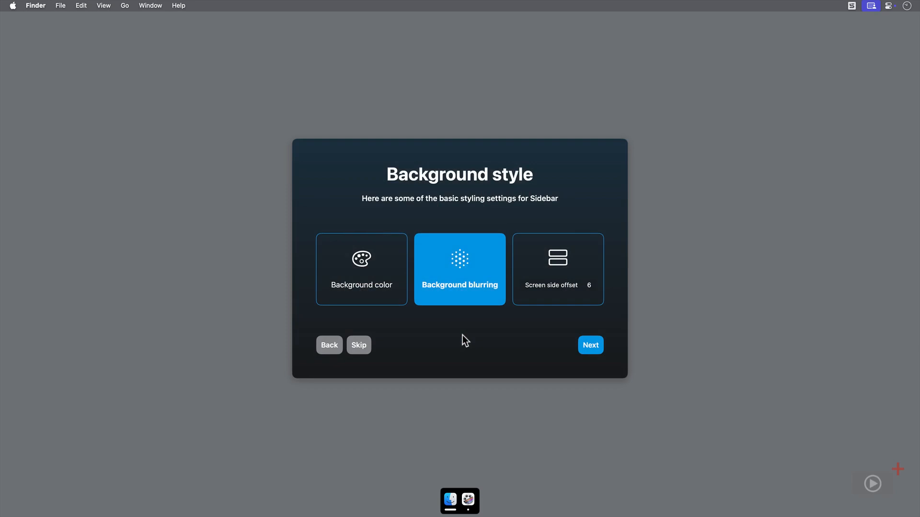
mouse_move(564, 301)
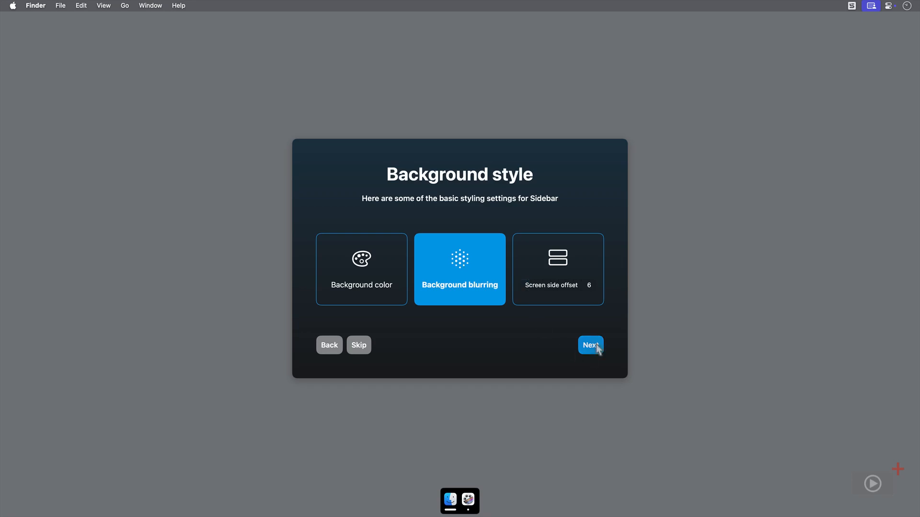
Choose the Hybrid application display style after trying Ungrouped labeled
left_click(590, 345)
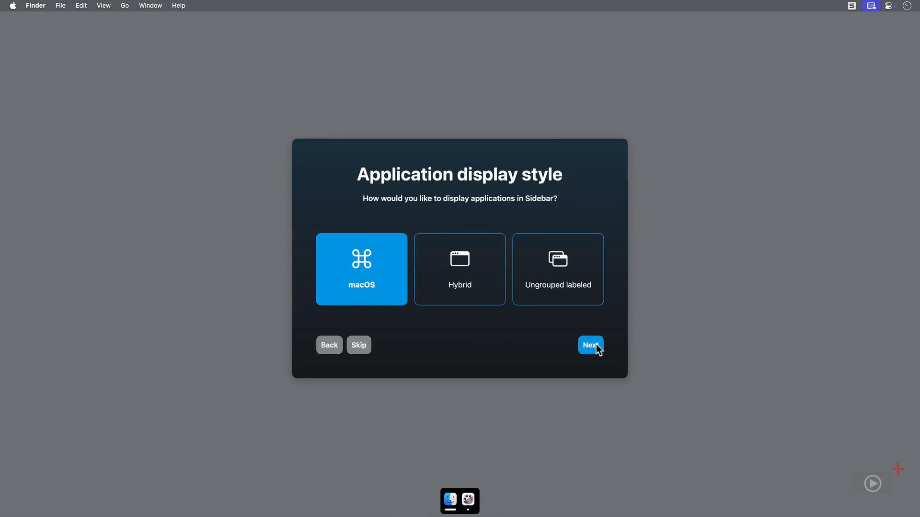
left_click(460, 269)
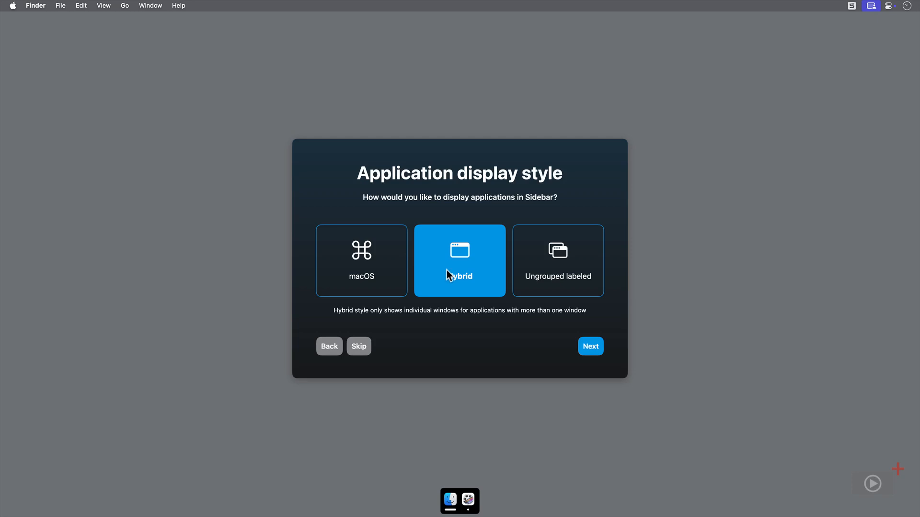
left_click(556, 269)
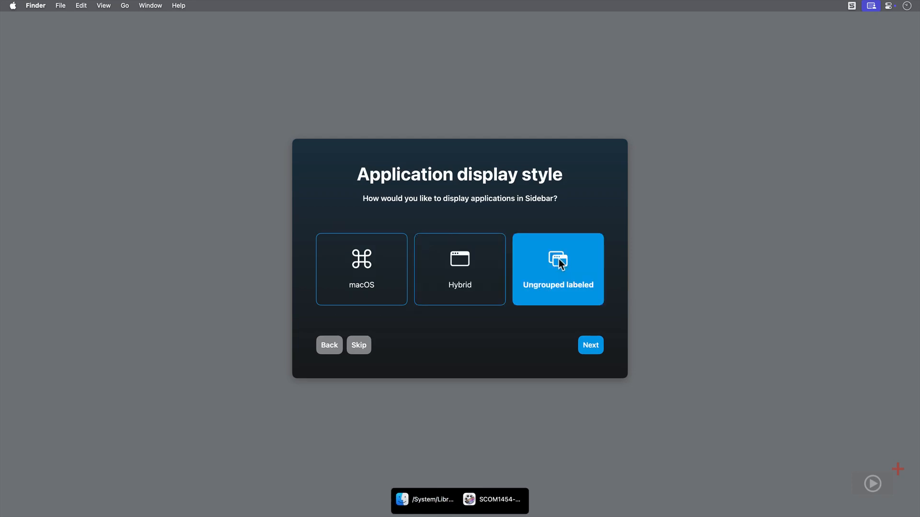
mouse_move(460, 271)
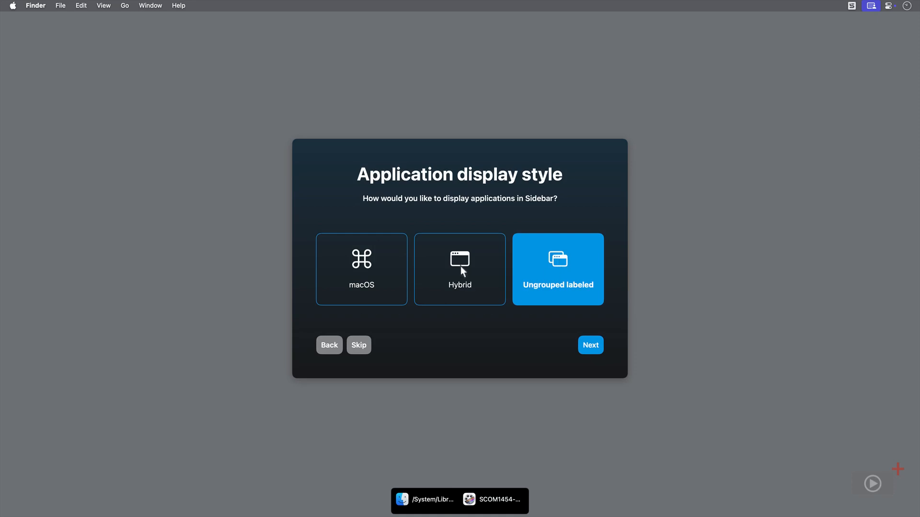
left_click(460, 269)
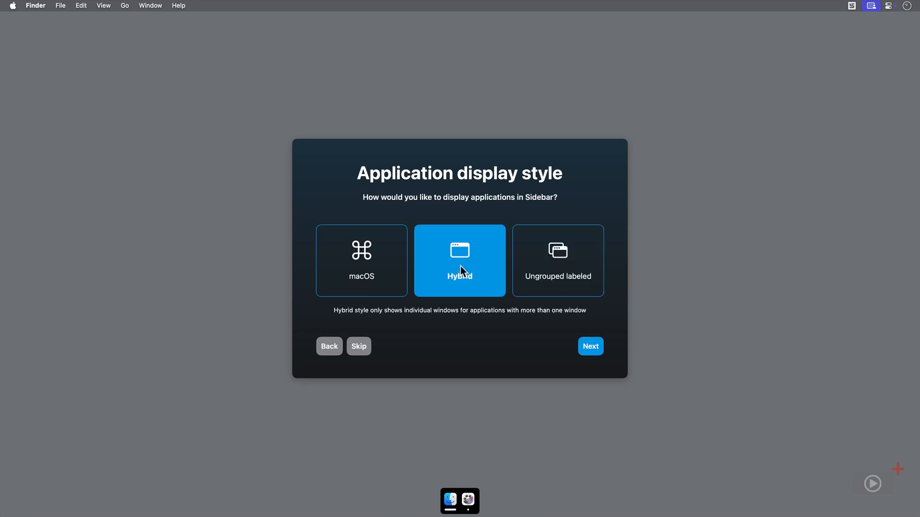
Reserve screen space so windows never overlap the dock
left_click(590, 346)
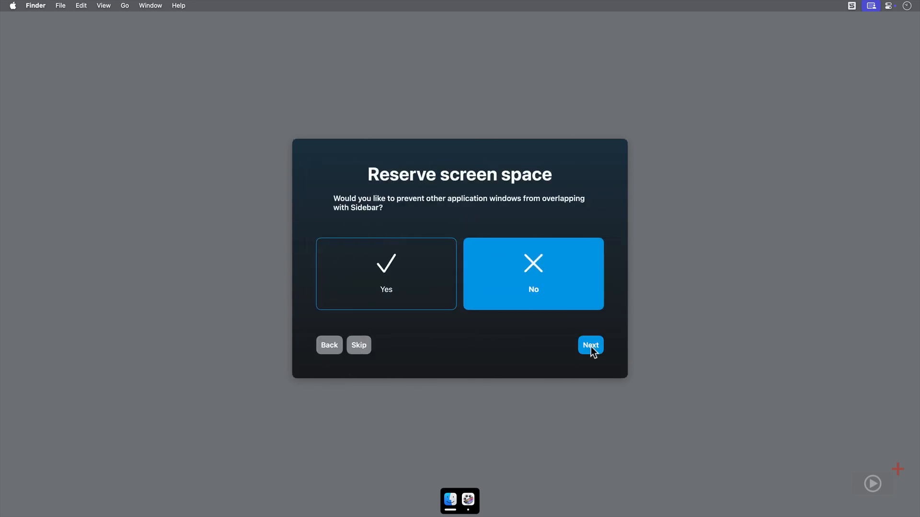
left_click(386, 274)
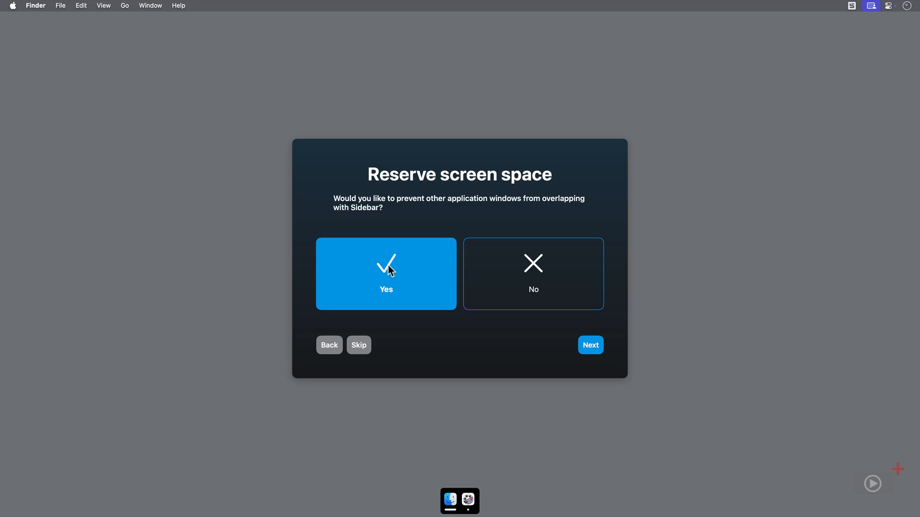
left_click(591, 345)
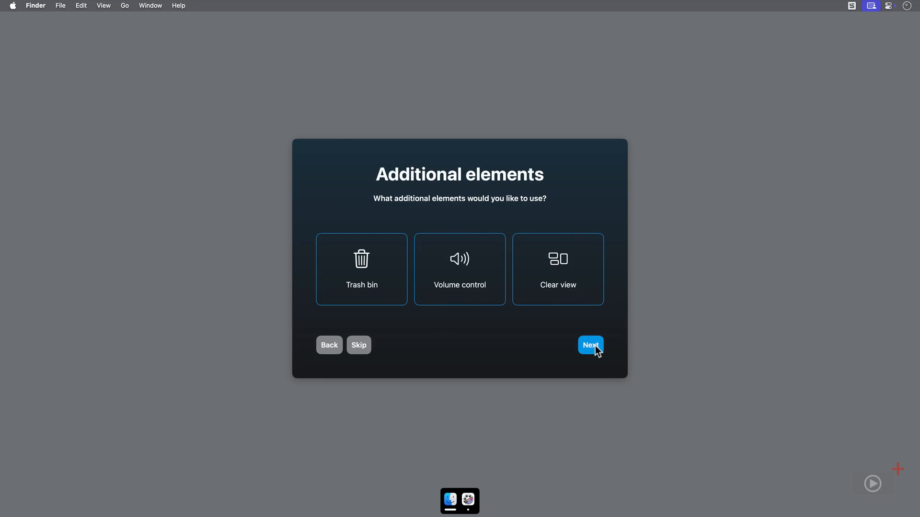
mouse_move(401, 285)
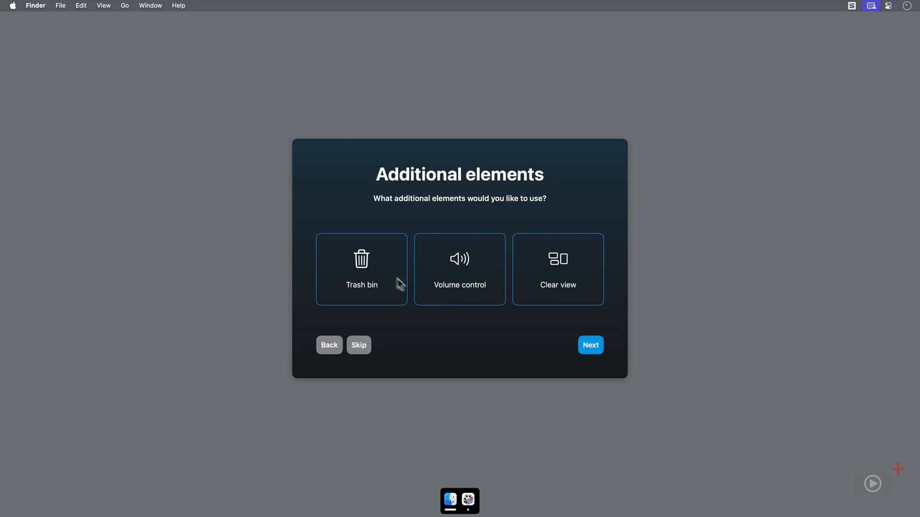
Add trash bin, volume control and clear view elements to the dock
left_click(361, 269)
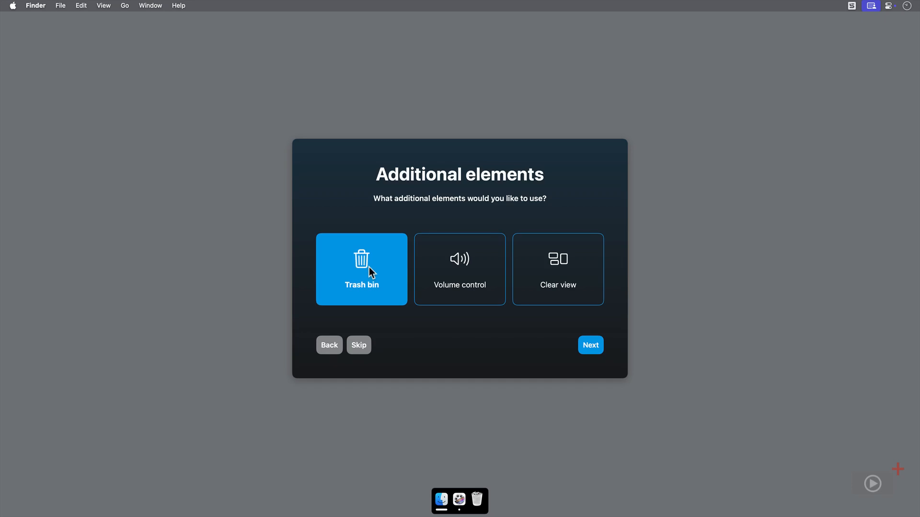
left_click(459, 270)
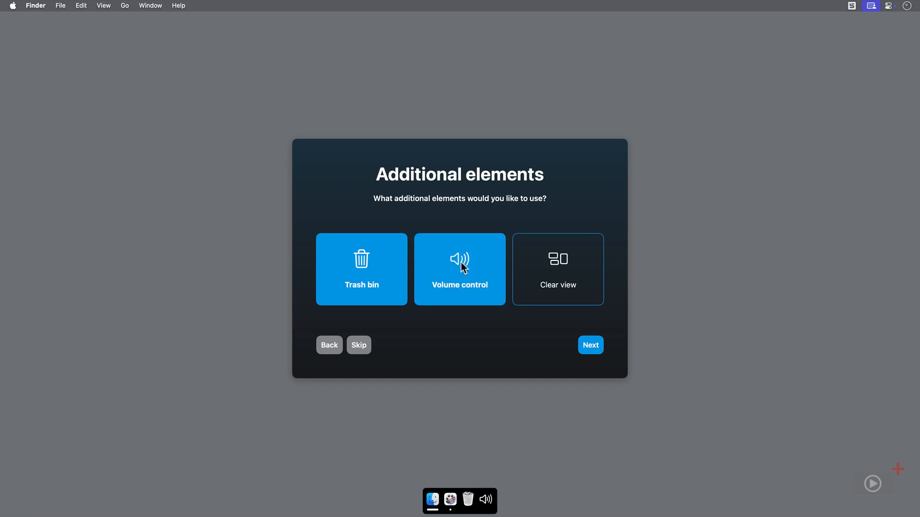
left_click(557, 270)
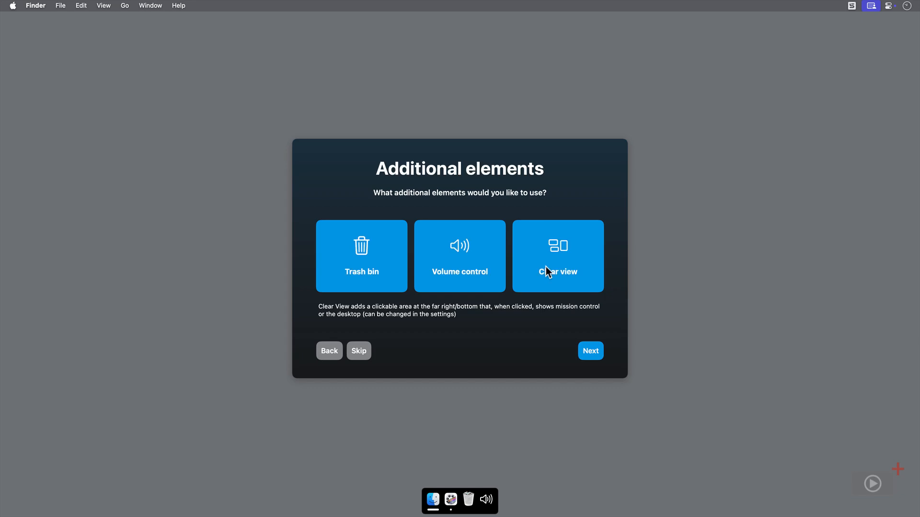
Import the Dock's pinned apps and finish onboarding
left_click(590, 351)
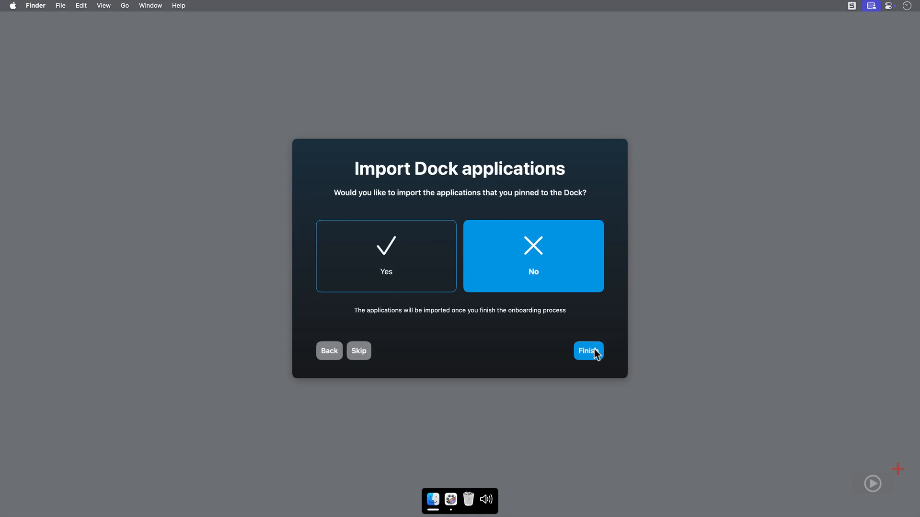
left_click(386, 256)
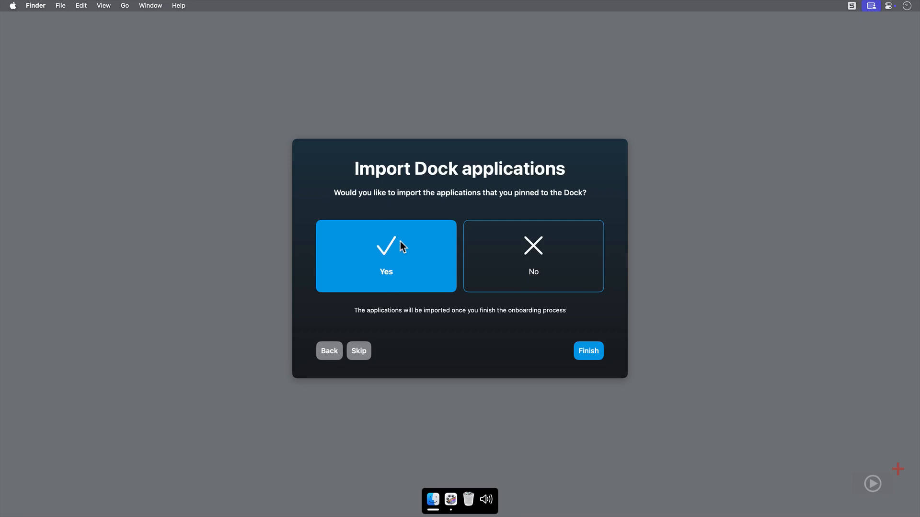
left_click(587, 350)
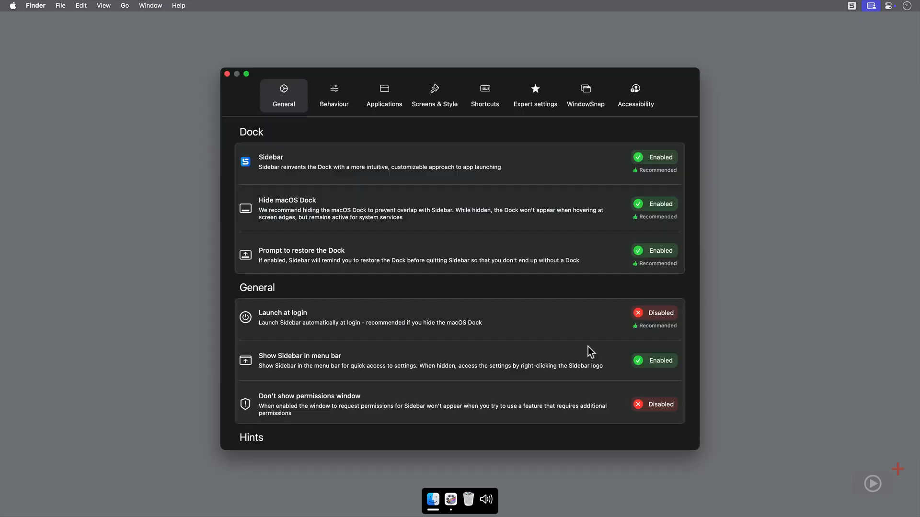